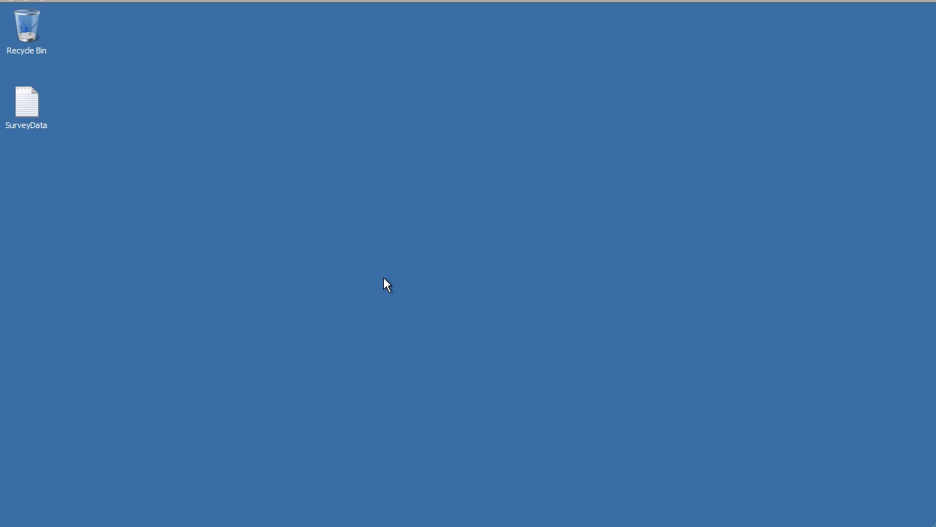
mouse_move(83, 134)
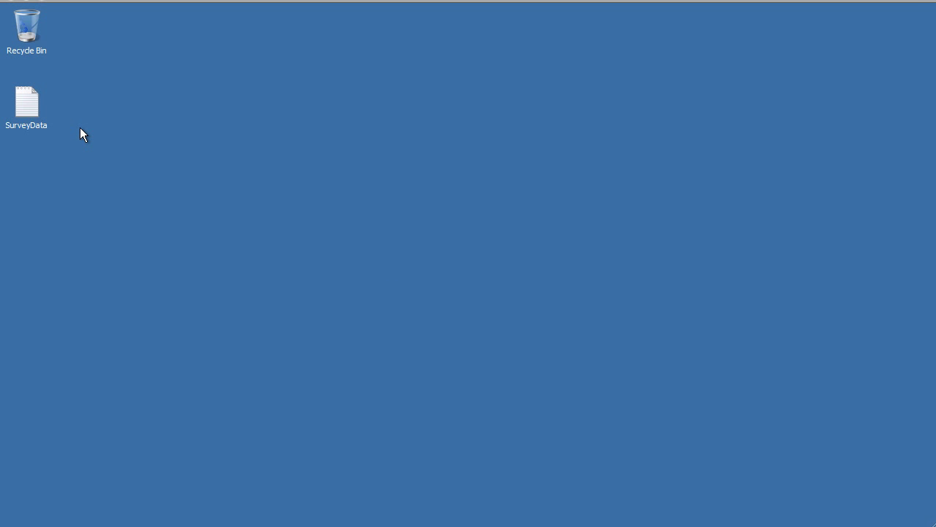
Start Excel and browse the Open dialog to the Desktop showing all file types
right_click(27, 102)
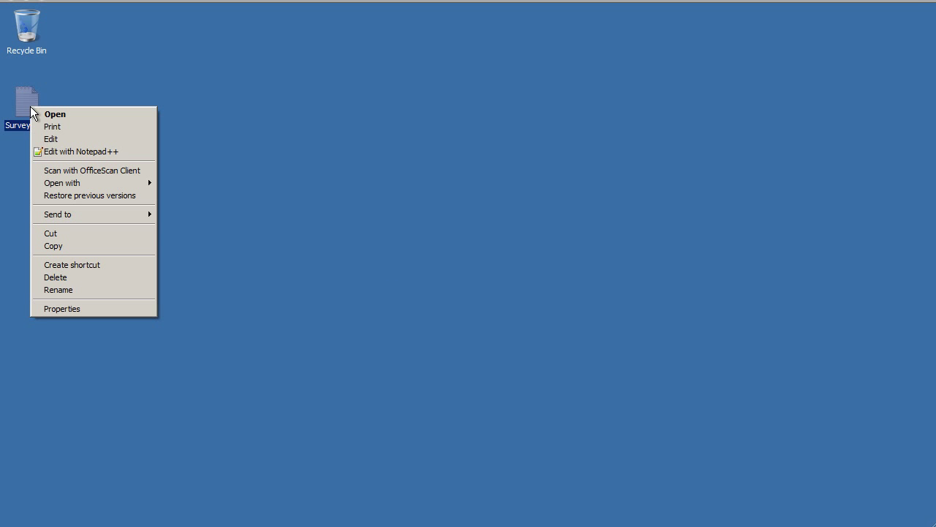
mouse_move(94, 195)
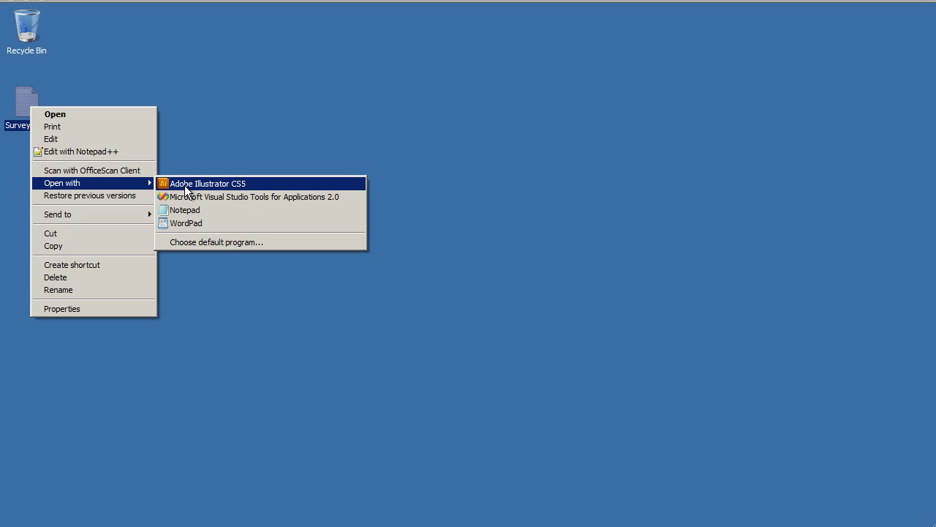
mouse_move(201, 241)
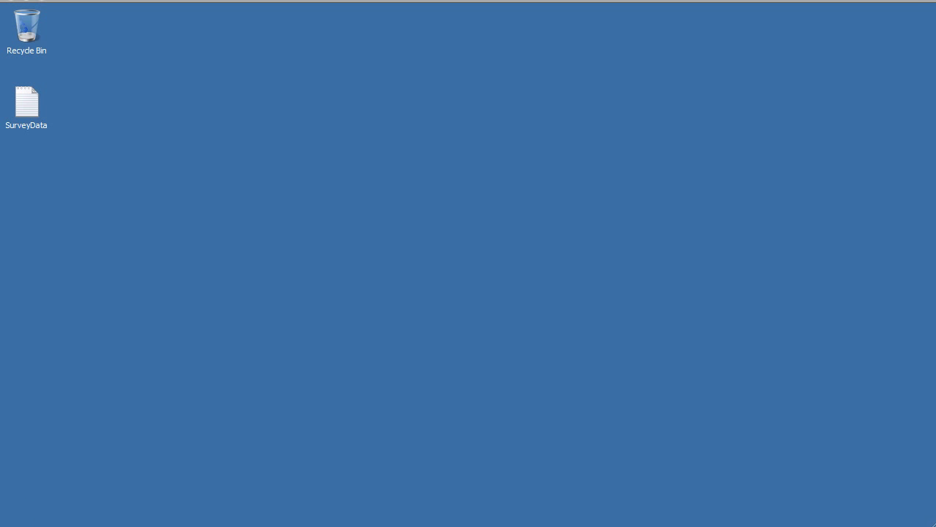
left_click(22, 512)
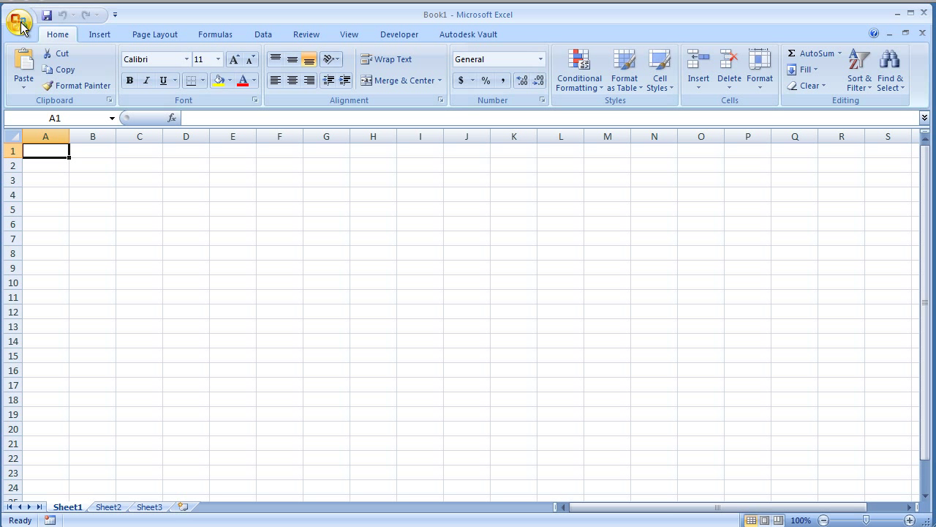
left_click(20, 20)
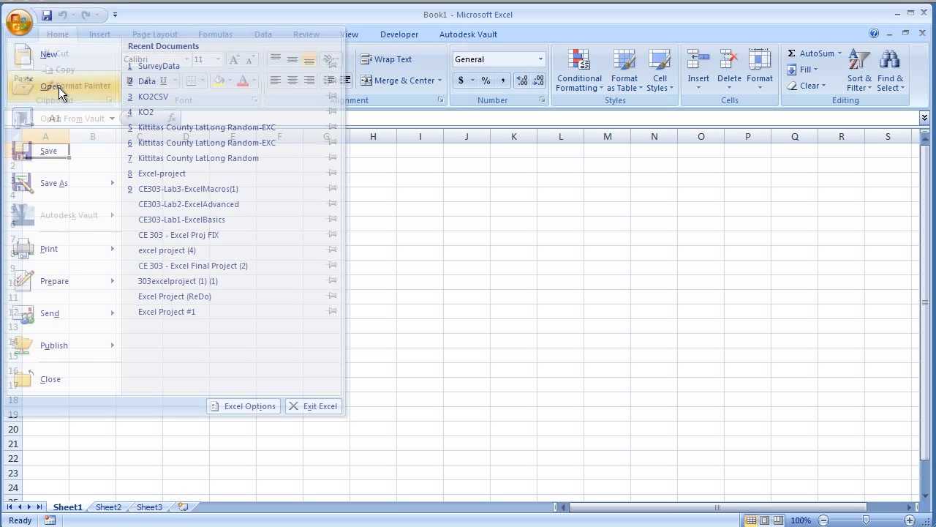
left_click(51, 84)
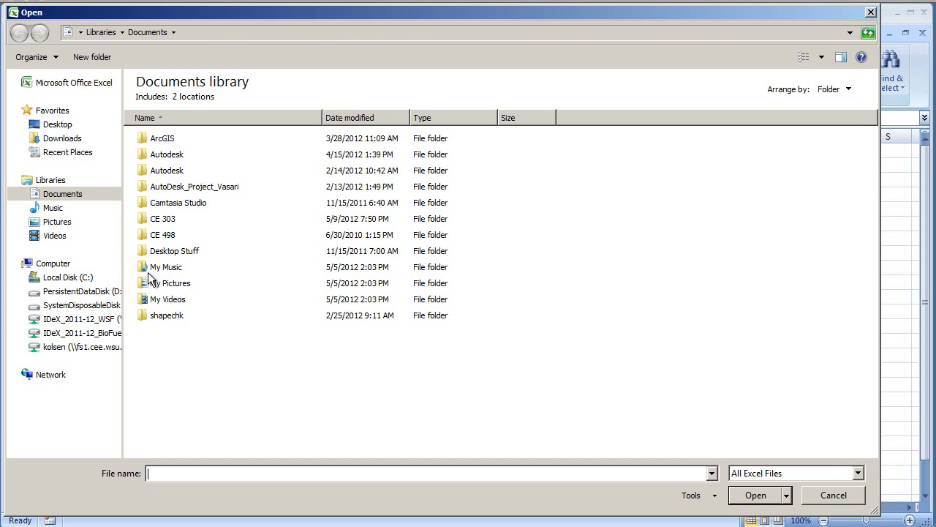
left_click(57, 123)
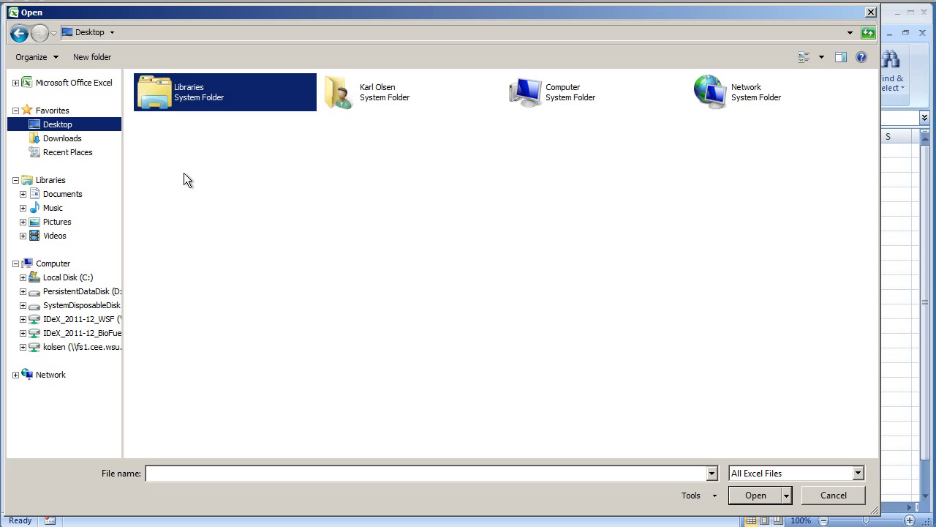
left_click(859, 474)
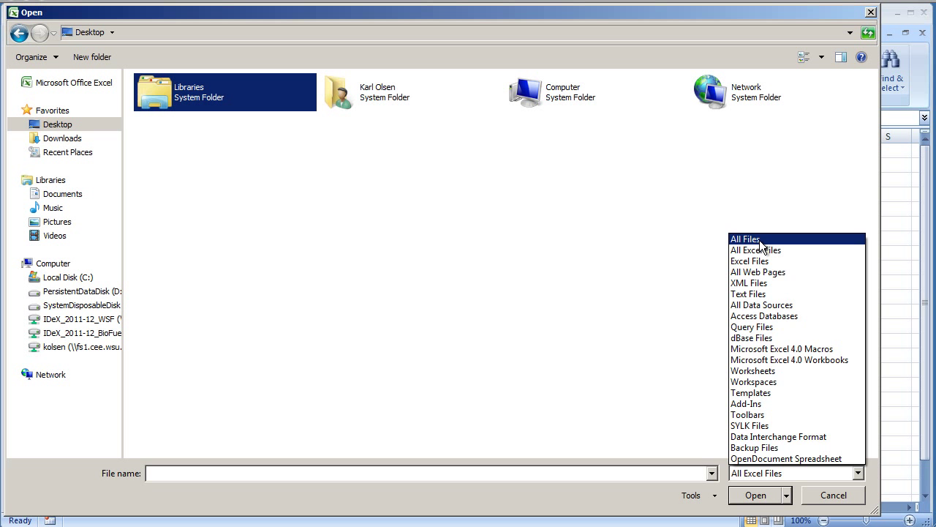
left_click(744, 238)
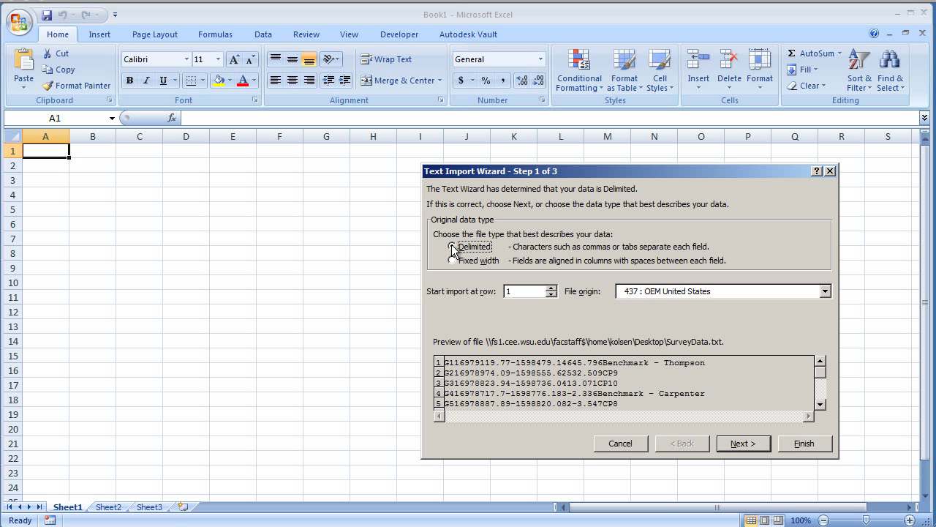
Import SurveyData.txt as delimited text with Tab as the delimiter
left_click(453, 247)
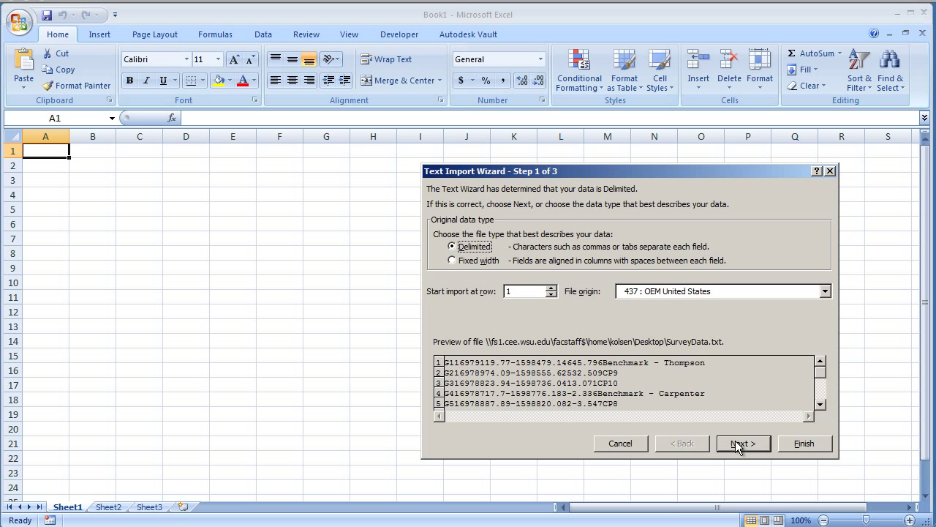
left_click(743, 443)
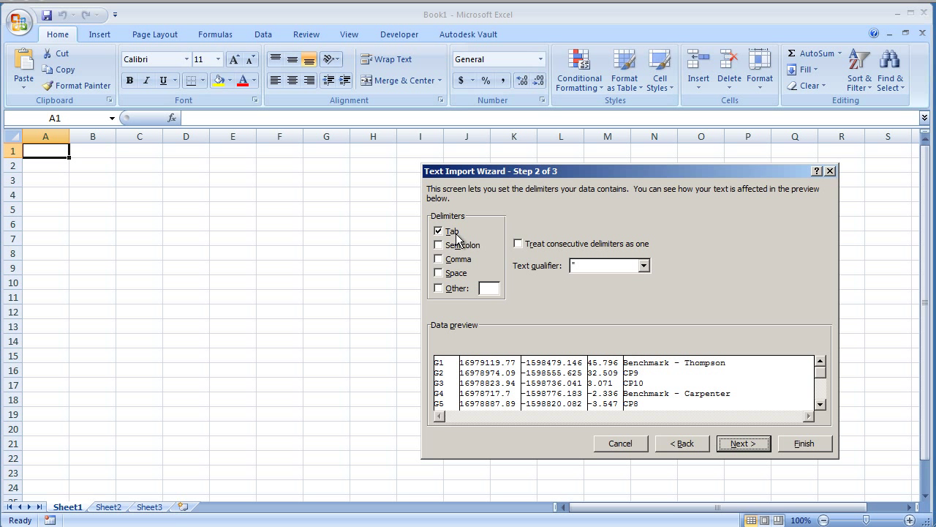
mouse_move(447, 291)
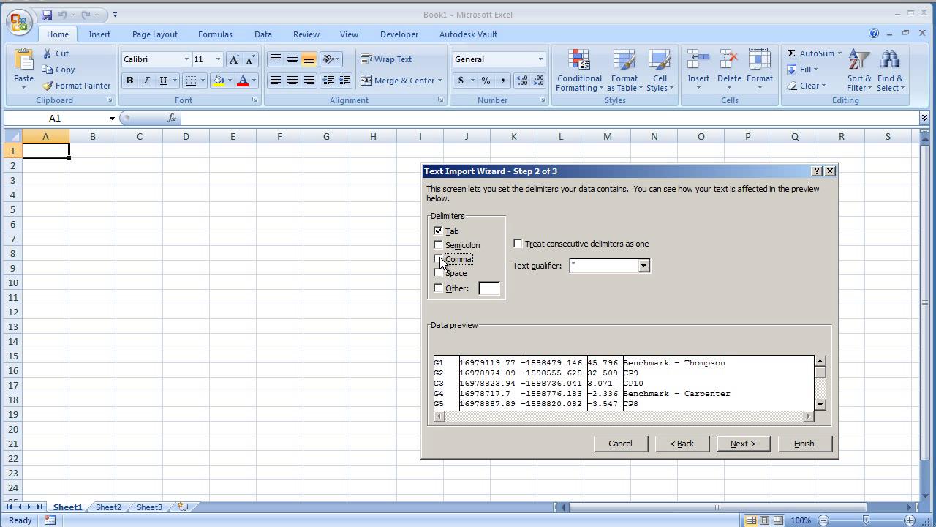
left_click(438, 259)
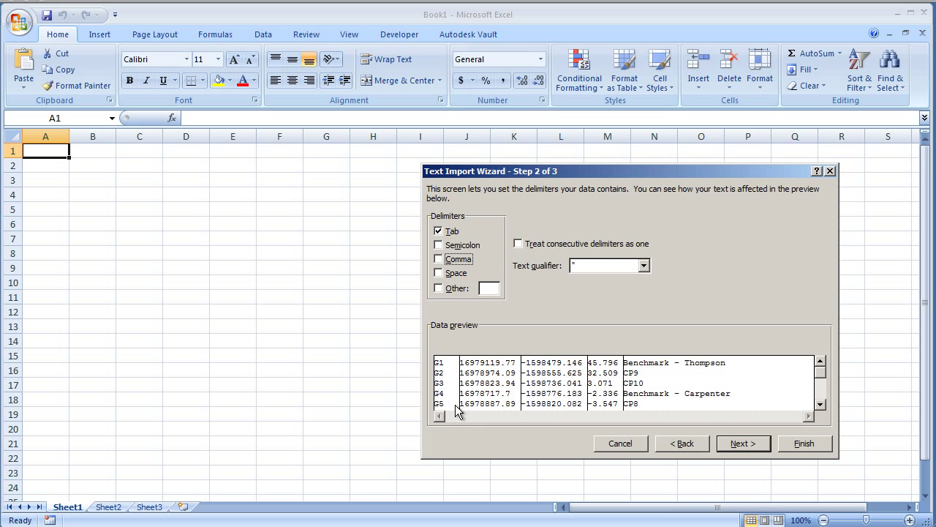
mouse_move(628, 382)
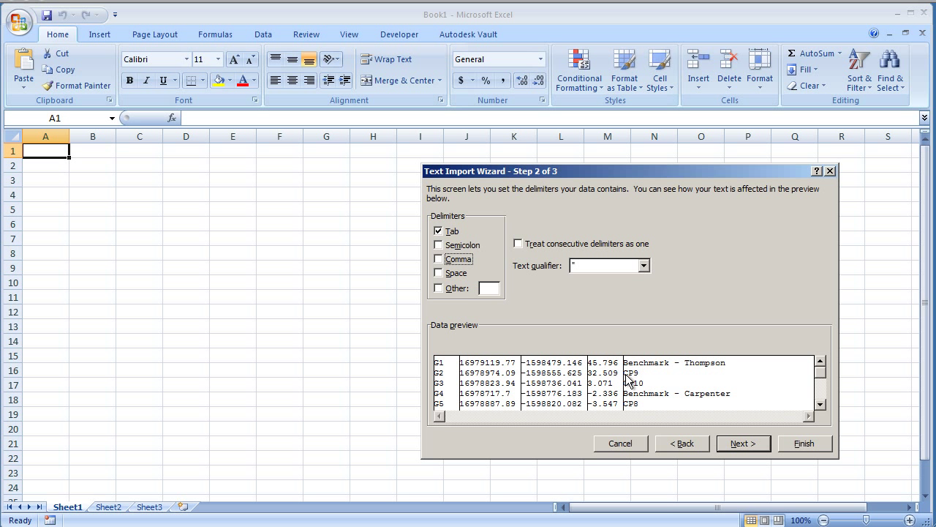
mouse_move(722, 420)
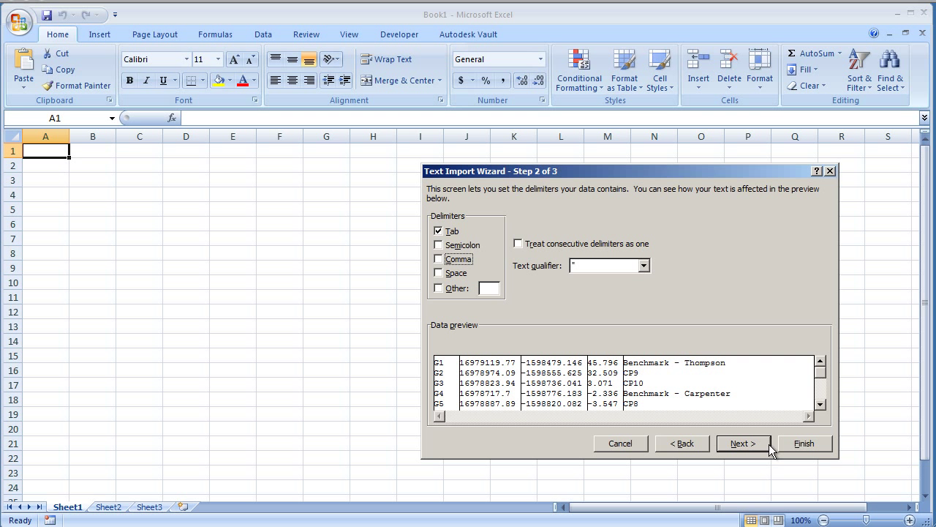
mouse_move(806, 448)
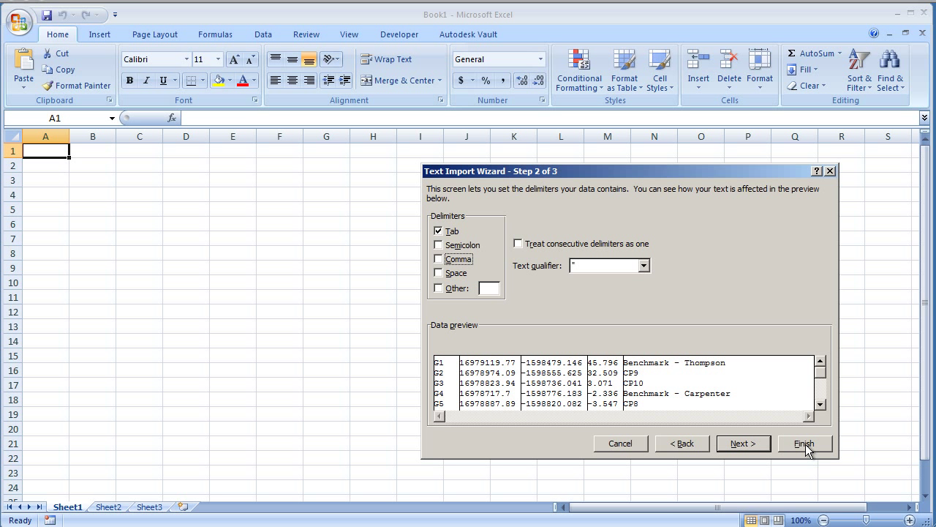
left_click(804, 444)
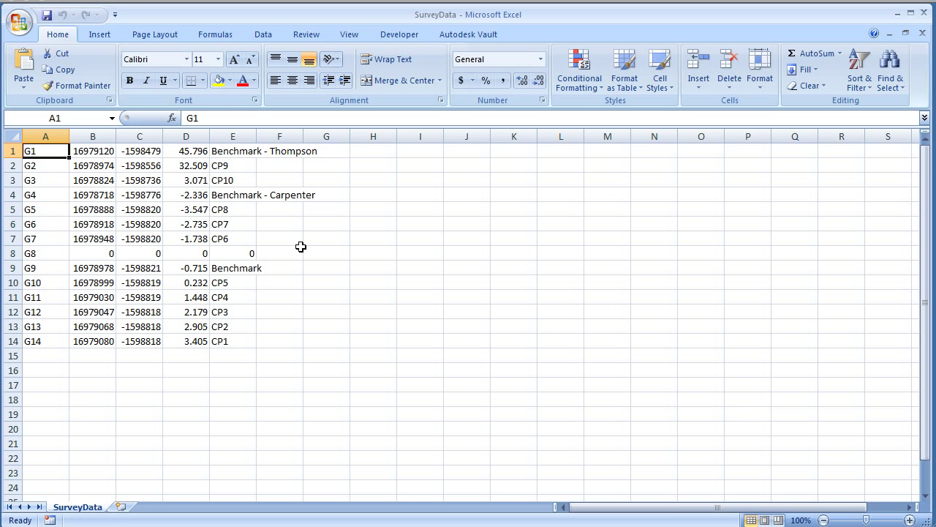
mouse_move(291, 305)
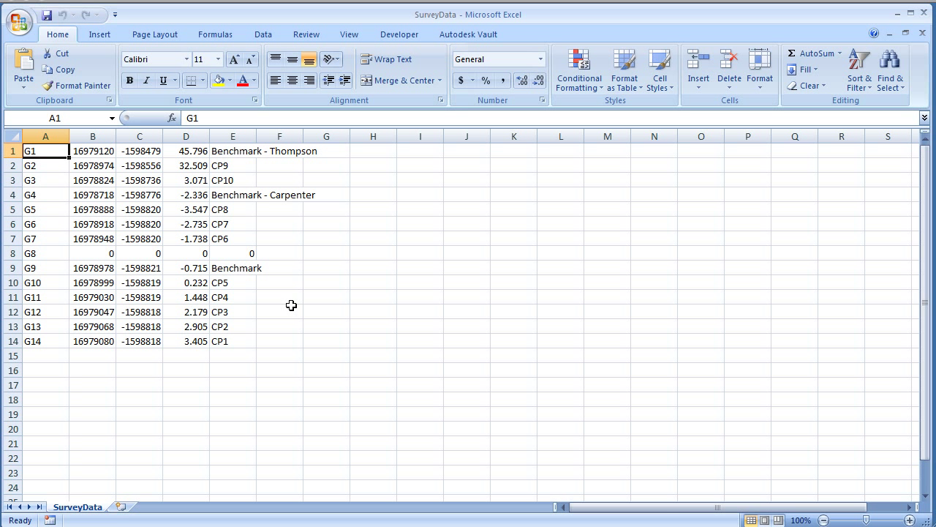
mouse_move(200, 256)
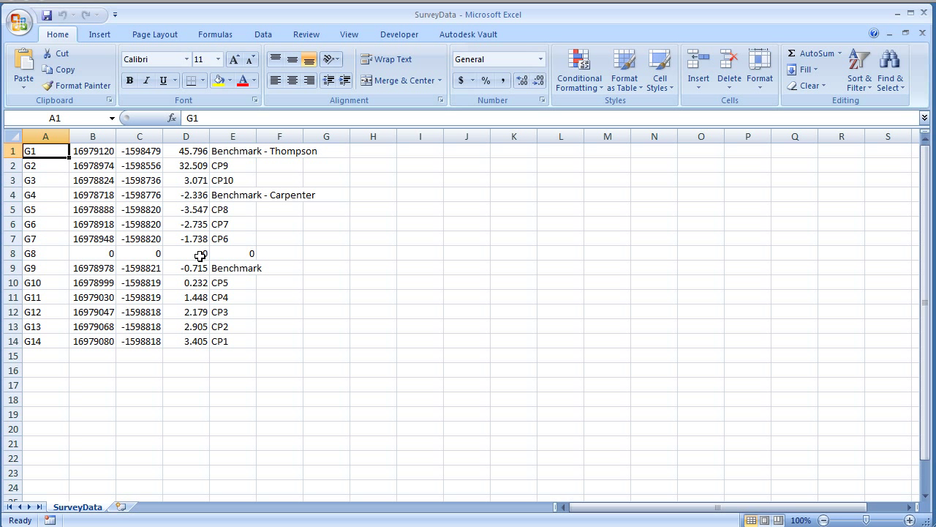
mouse_move(207, 267)
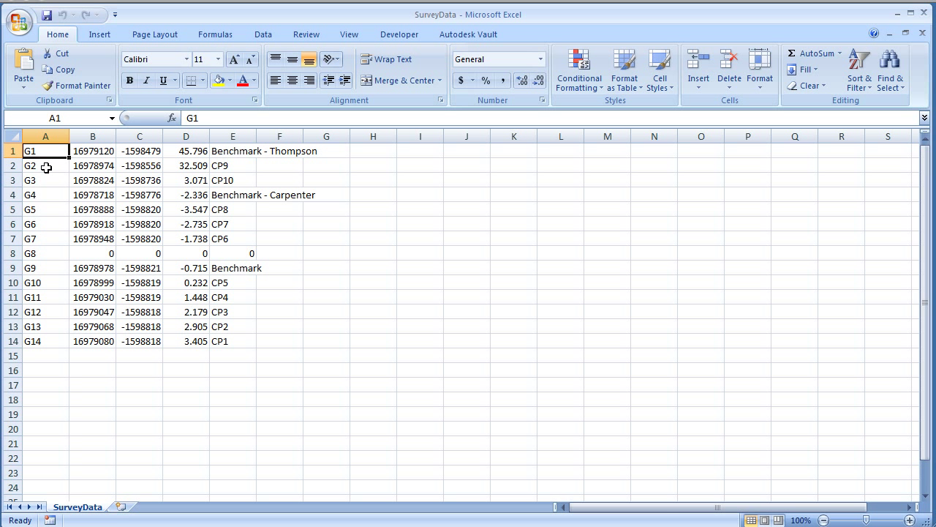
Select the point IDs G1 through G14 in column A
left_click_drag(45, 150, 45, 312)
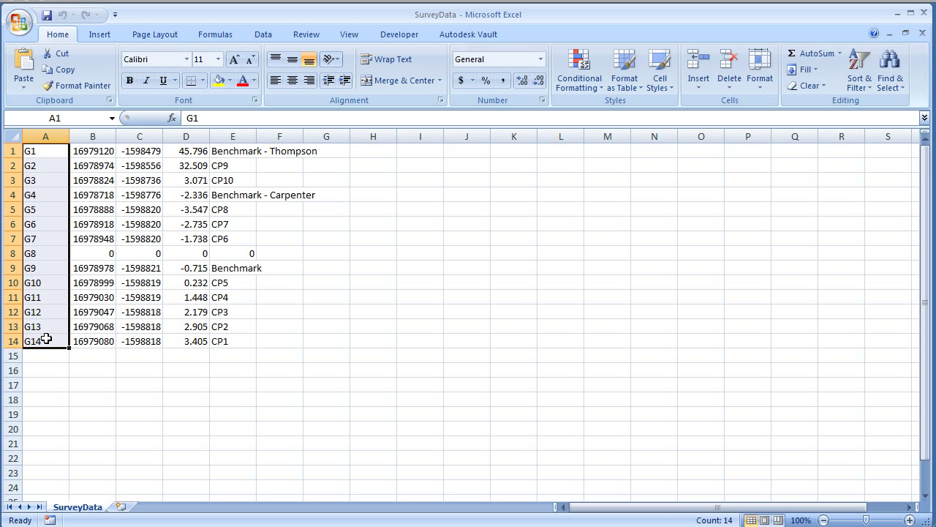
mouse_move(38, 156)
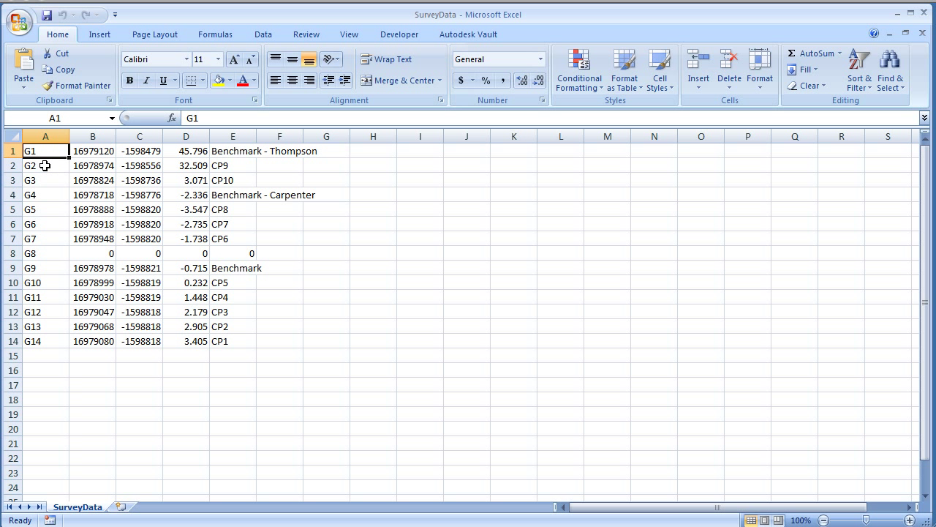
mouse_move(51, 159)
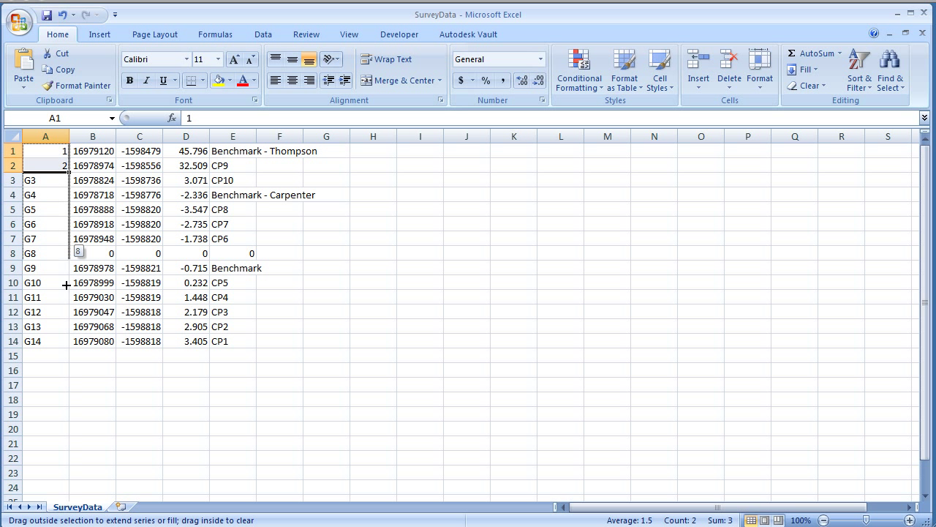
Fill column A with point numbers 1 through 14 and delete the all-zero row 8
left_click_drag(44, 151, 44, 341)
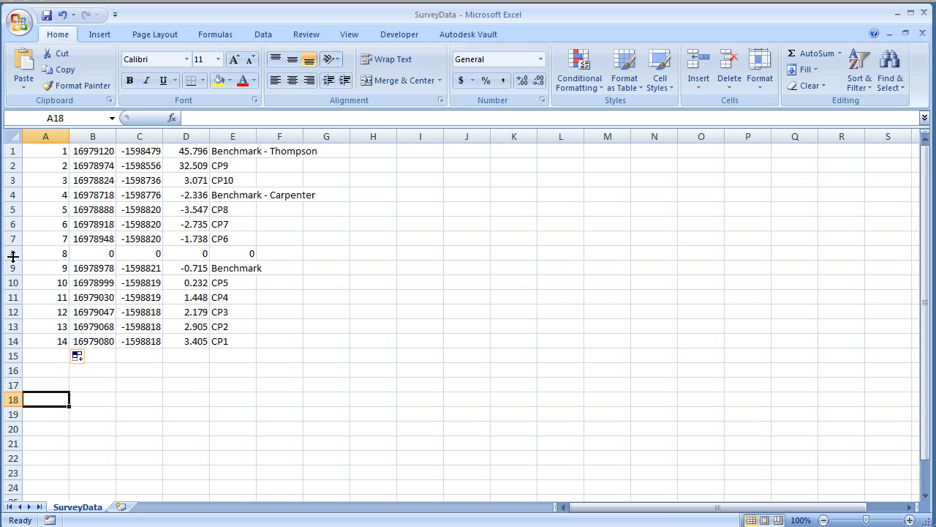
right_click(13, 253)
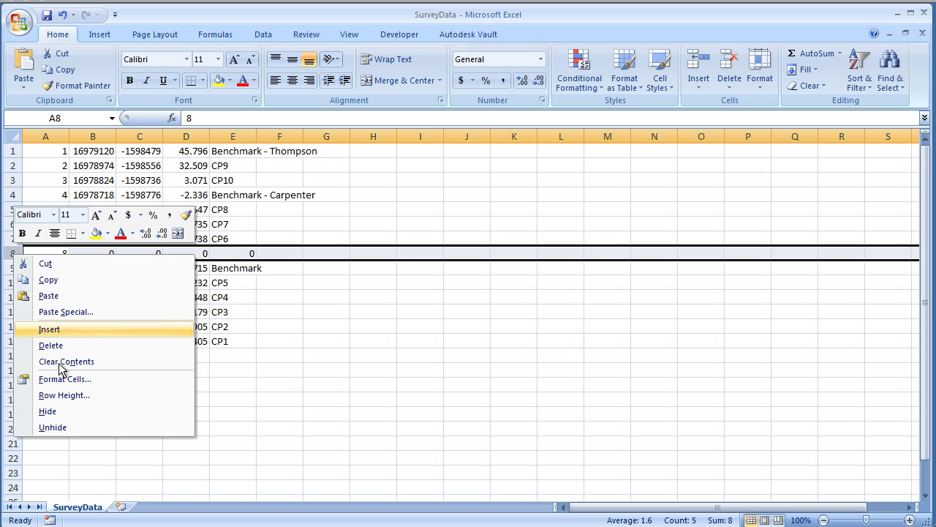
left_click(49, 329)
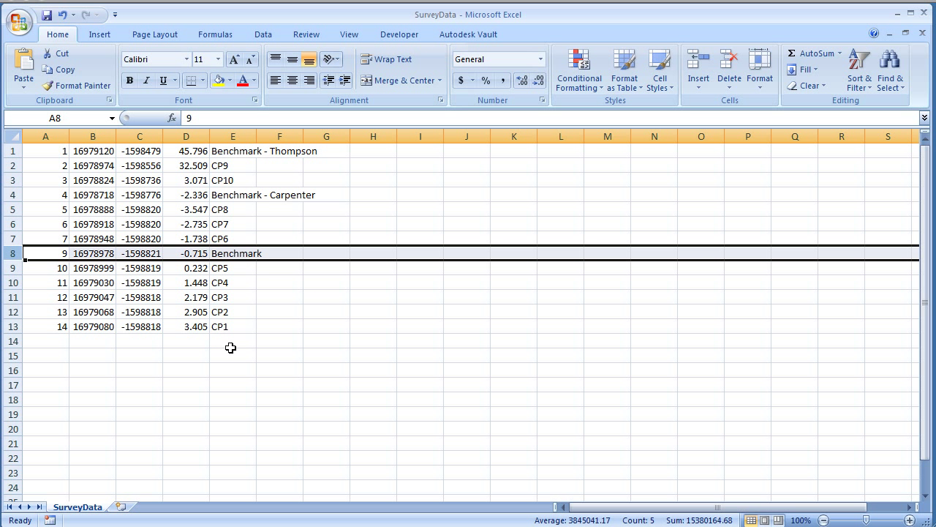
left_click(232, 341)
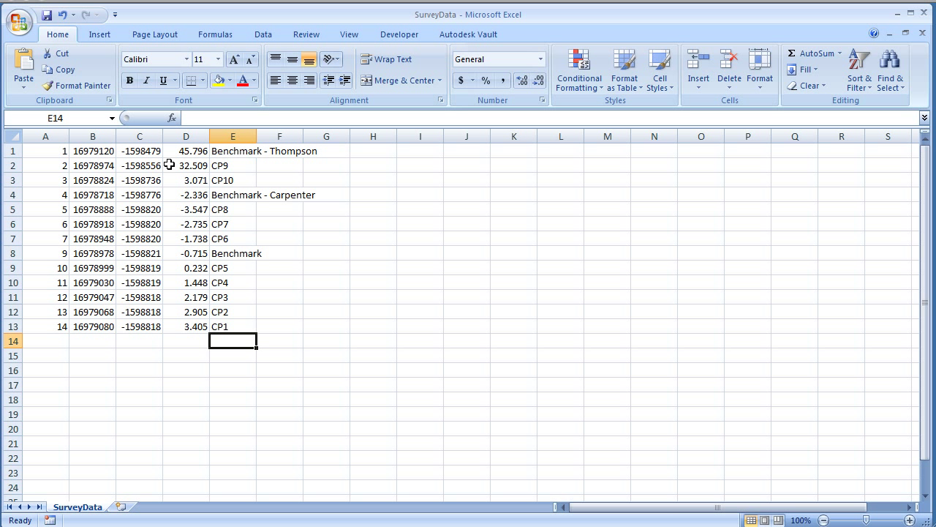
mouse_move(112, 144)
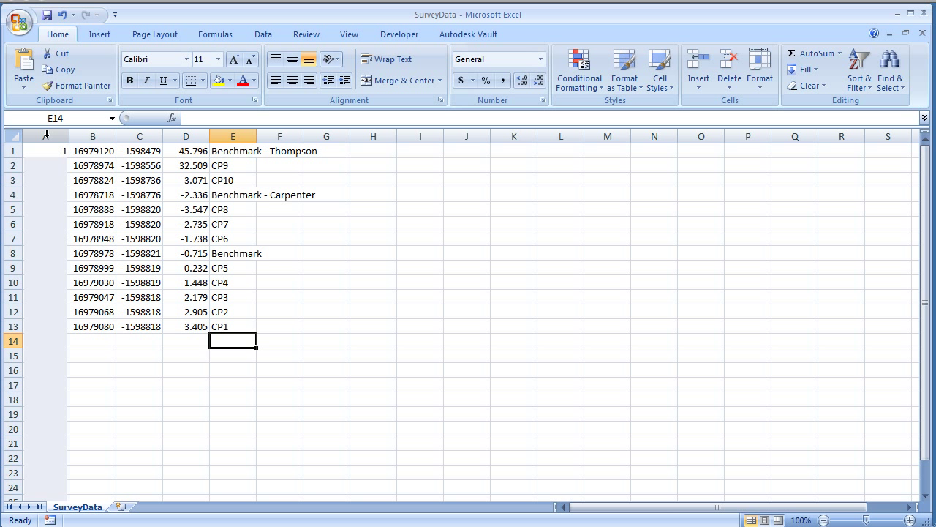
Check columns C and D, then widen column E to fit descriptions like 'Benchmark - Thompson'
left_click(41, 136)
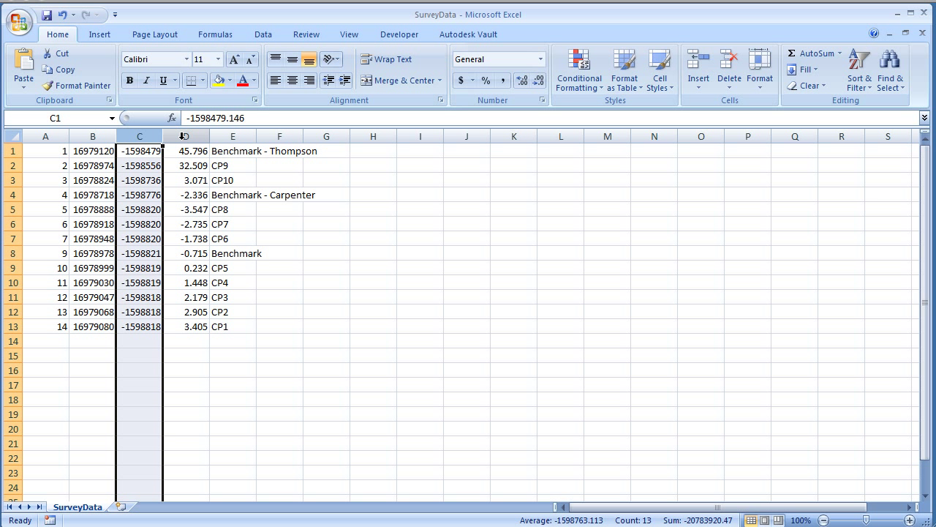
left_click(186, 137)
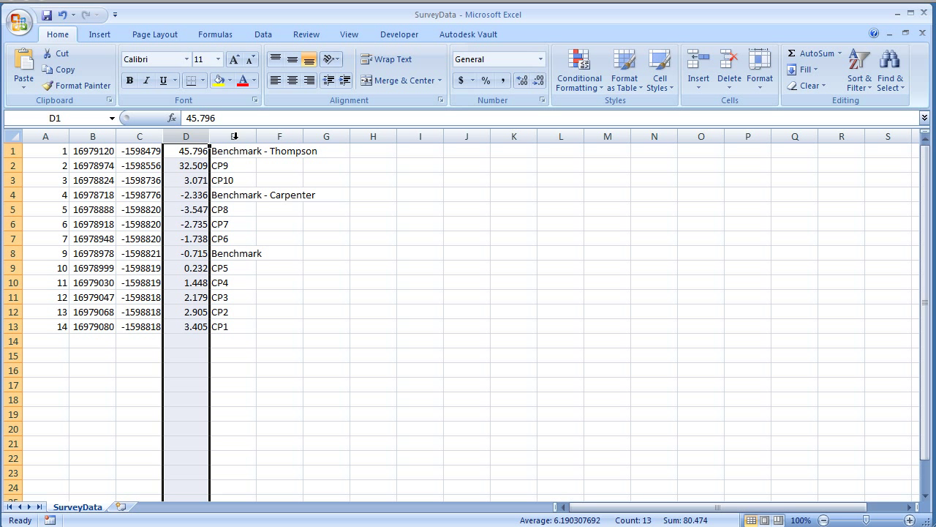
left_click(233, 150)
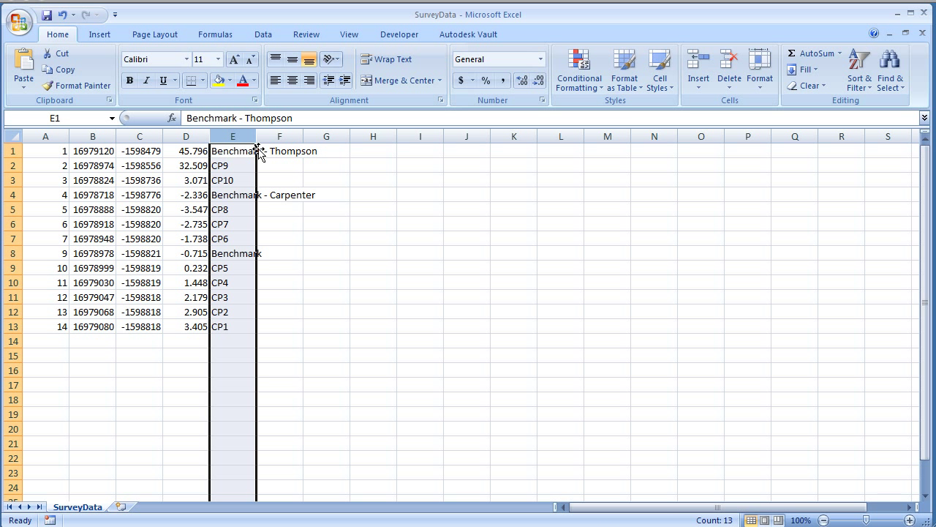
left_click_drag(256, 136, 316, 136)
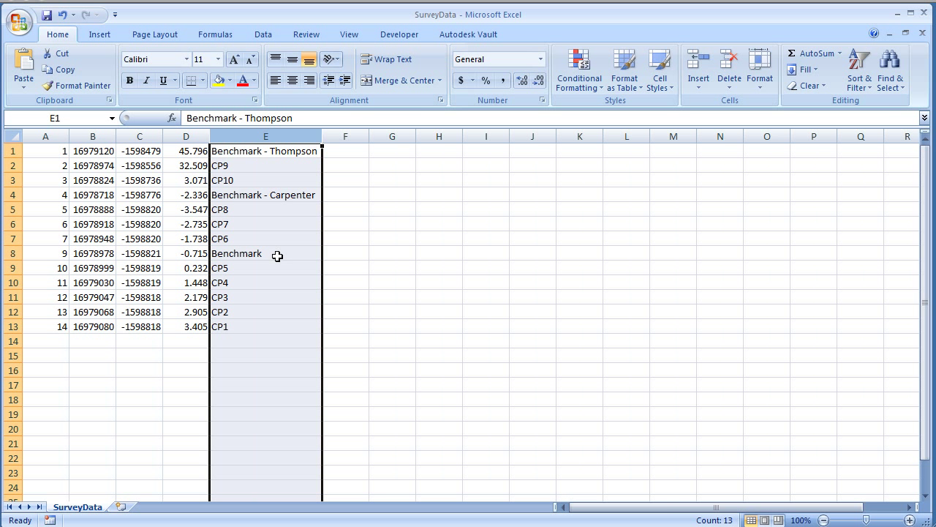
left_click(265, 267)
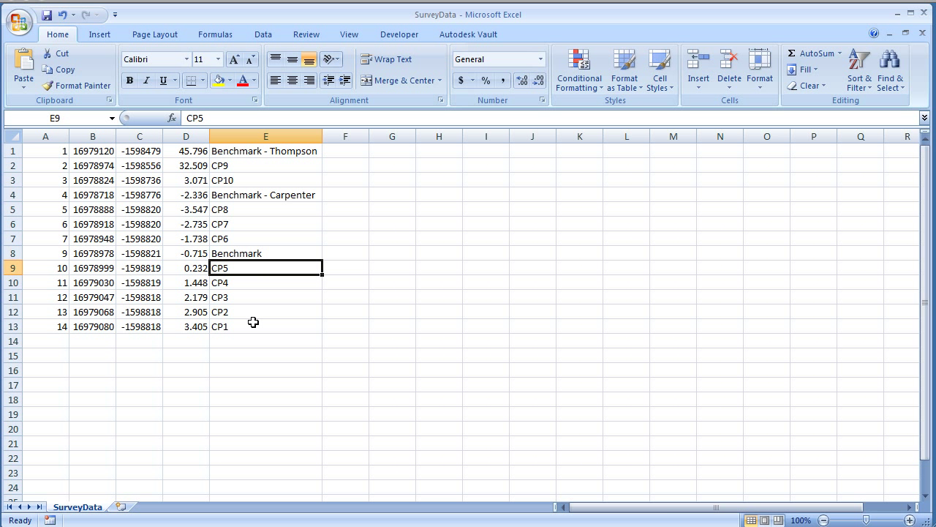
mouse_move(255, 153)
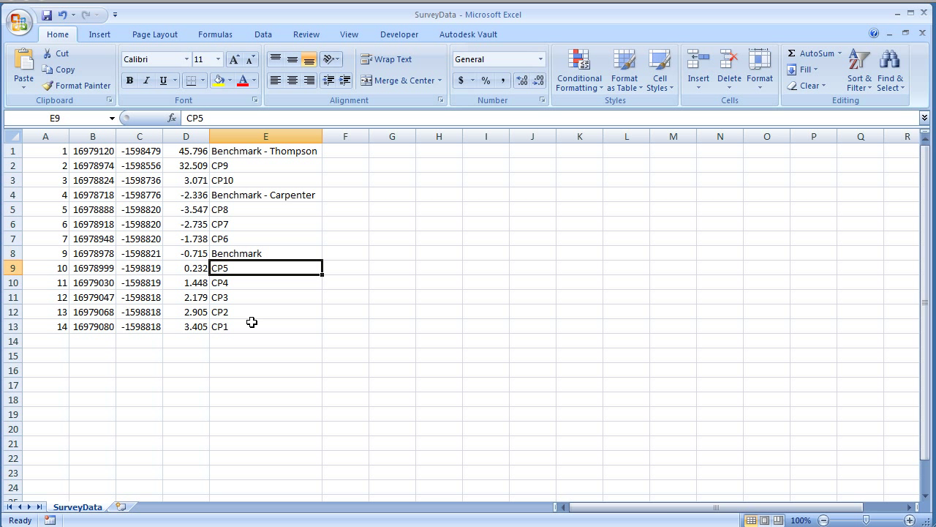
mouse_move(121, 132)
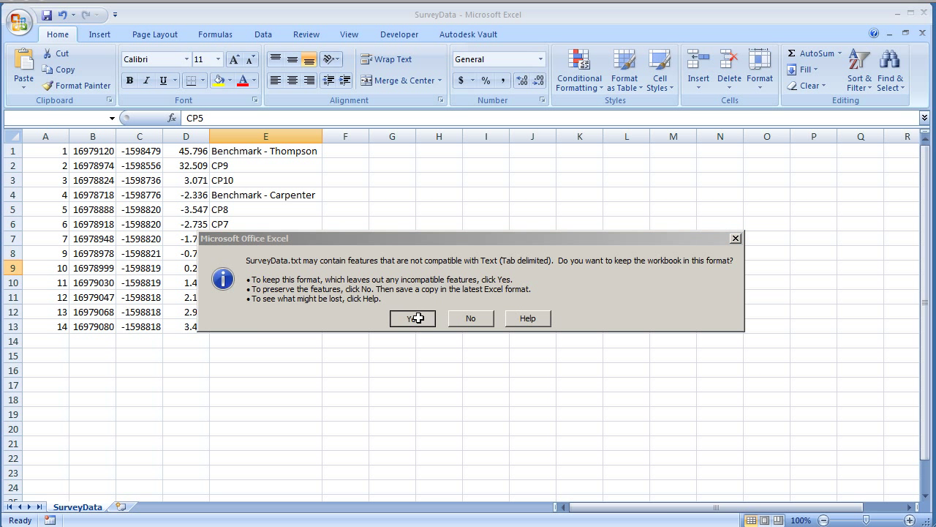
Save the sheet as SurveyDataEdit, keeping the Text (Tab delimited) format
left_click(19, 18)
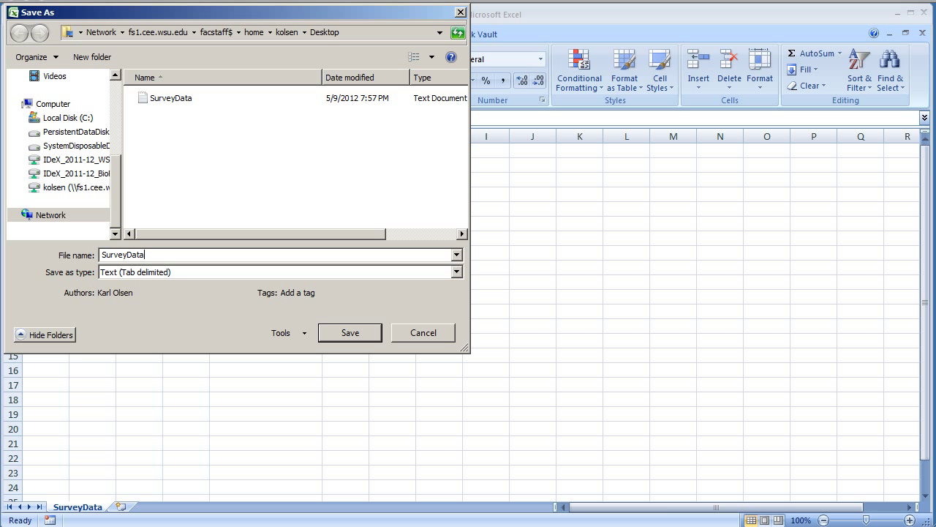
type("-")
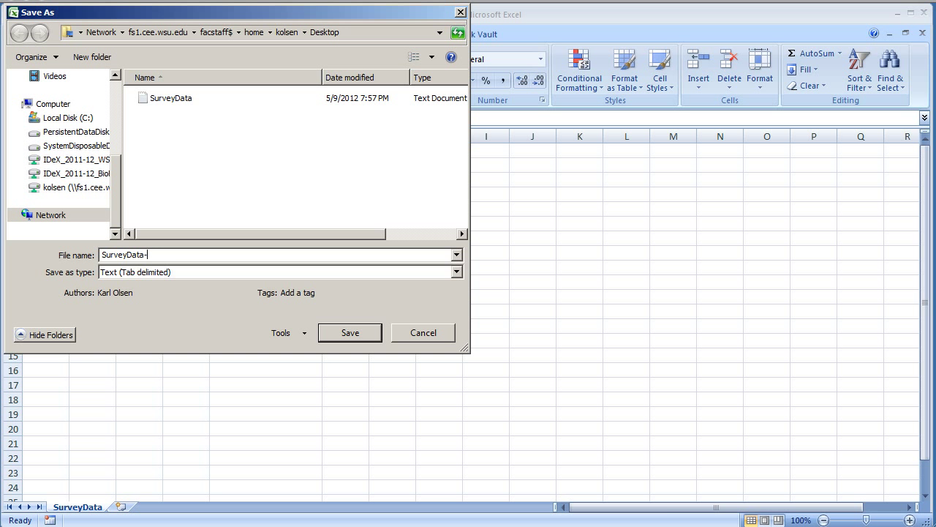
type("Edit")
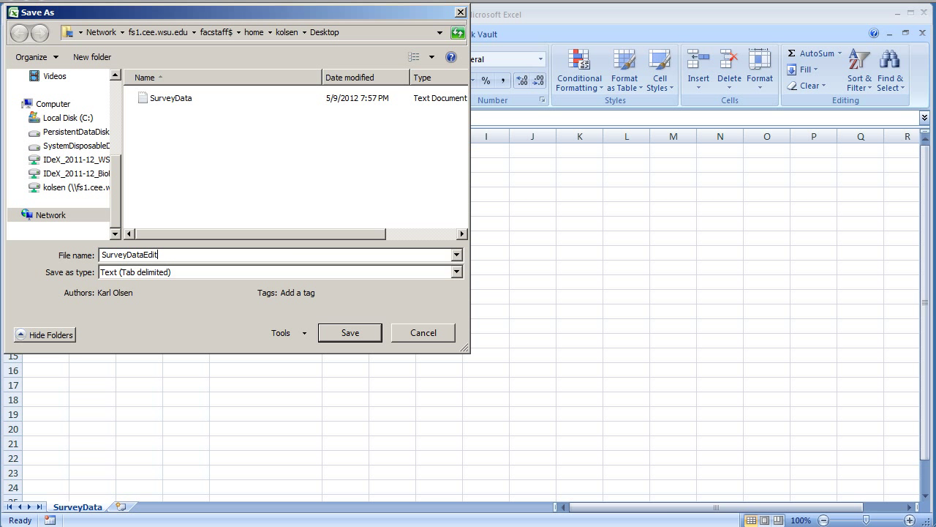
left_click(350, 332)
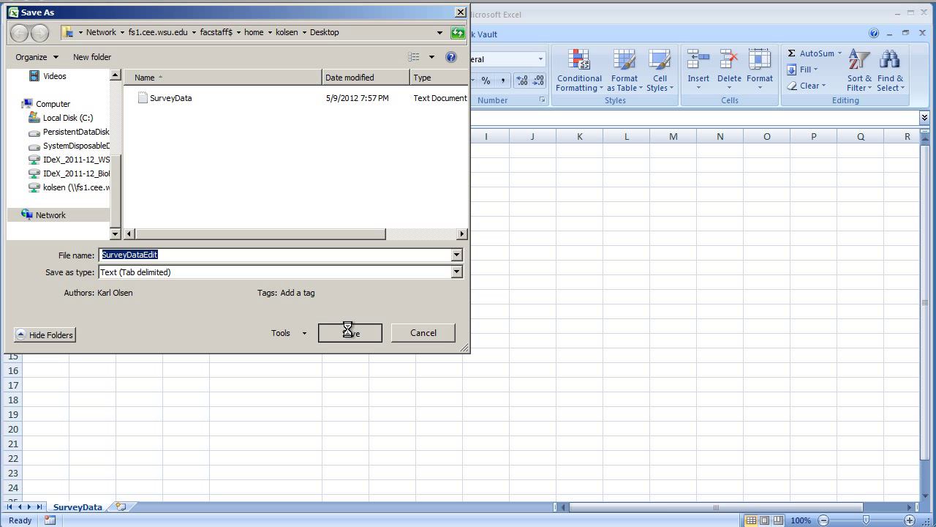
left_click(350, 332)
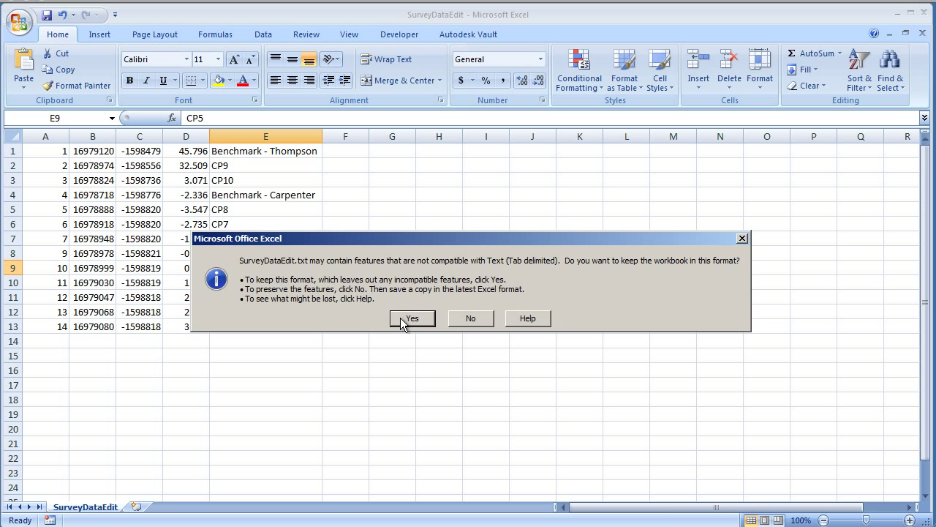
left_click(412, 318)
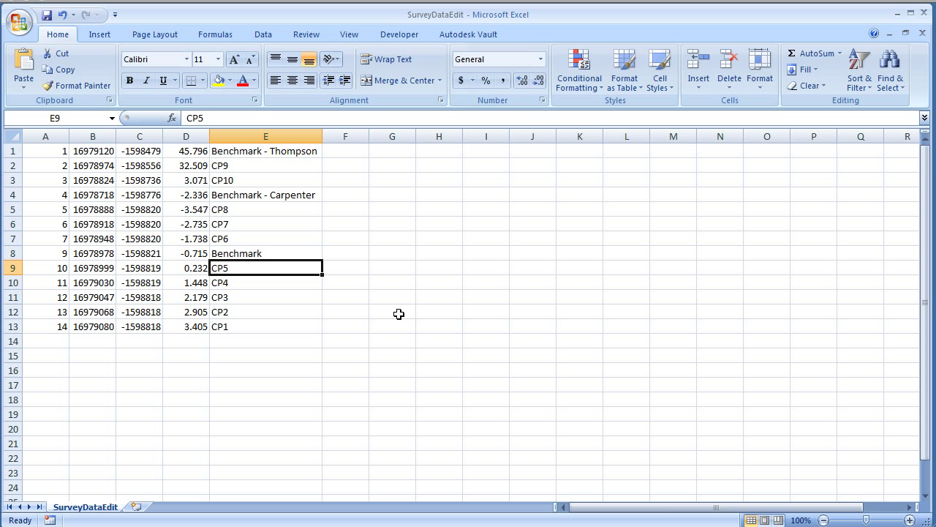
mouse_move(479, 259)
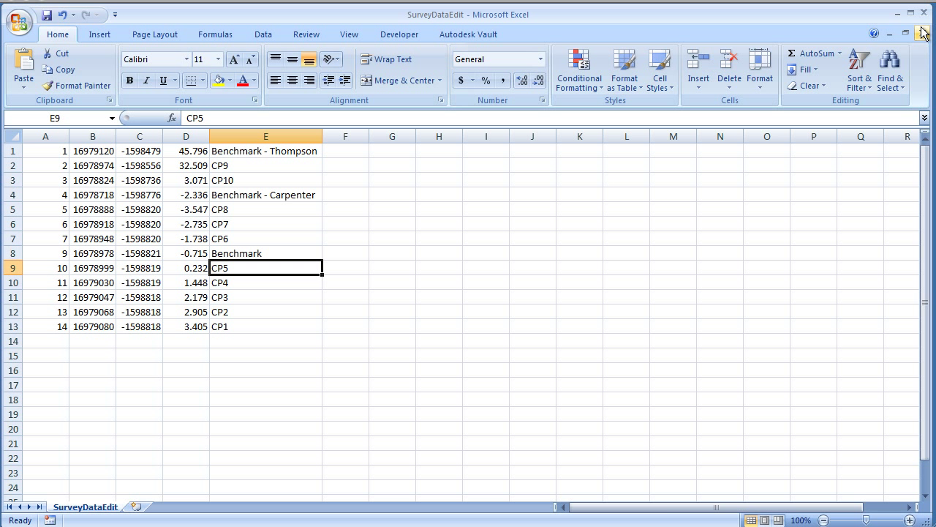
mouse_move(923, 35)
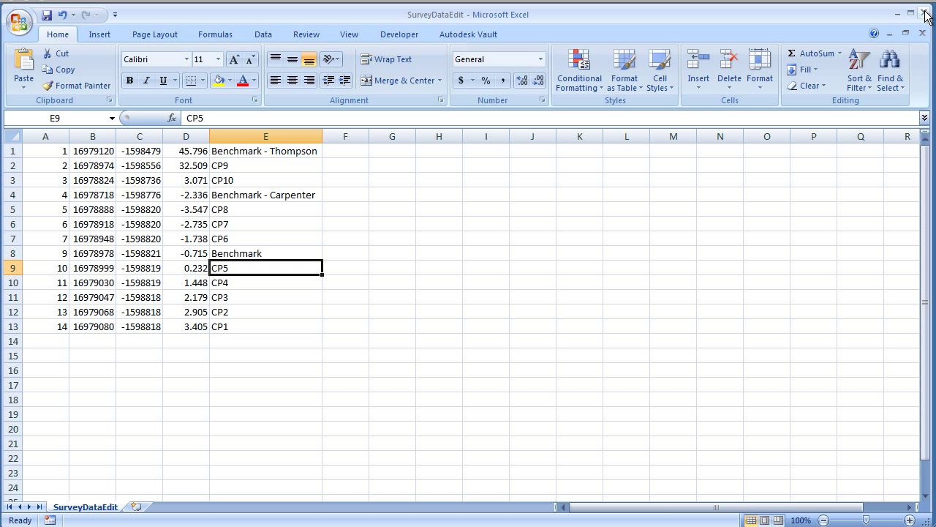
Close the SurveyDataEdit workbook, bringing up the save-changes prompt
left_click(927, 13)
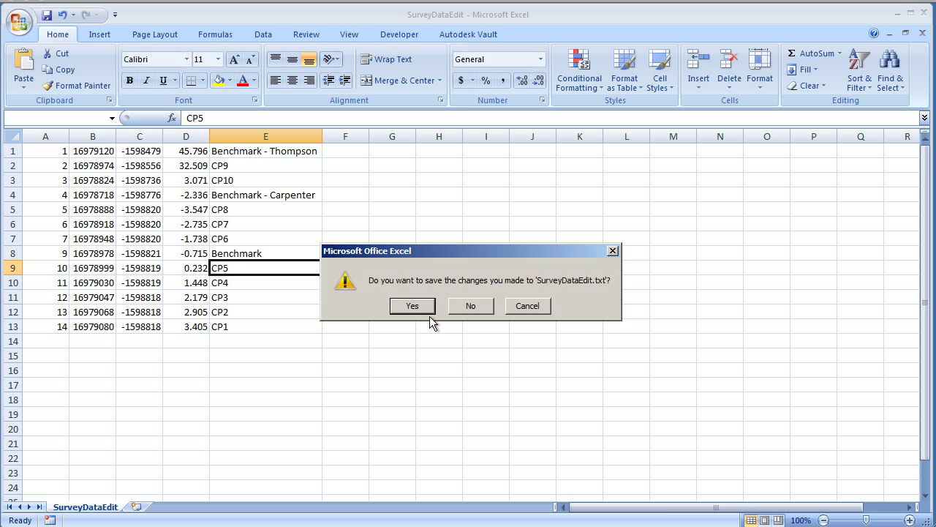
mouse_move(466, 316)
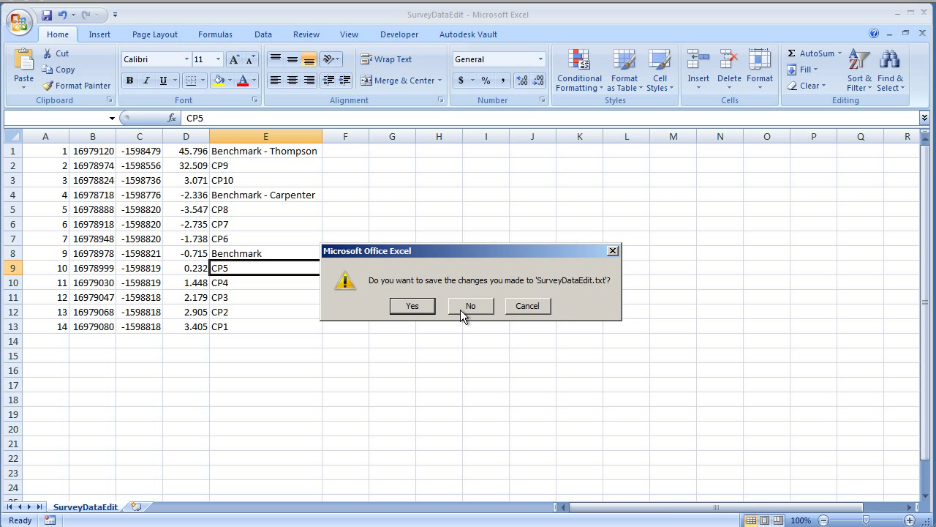